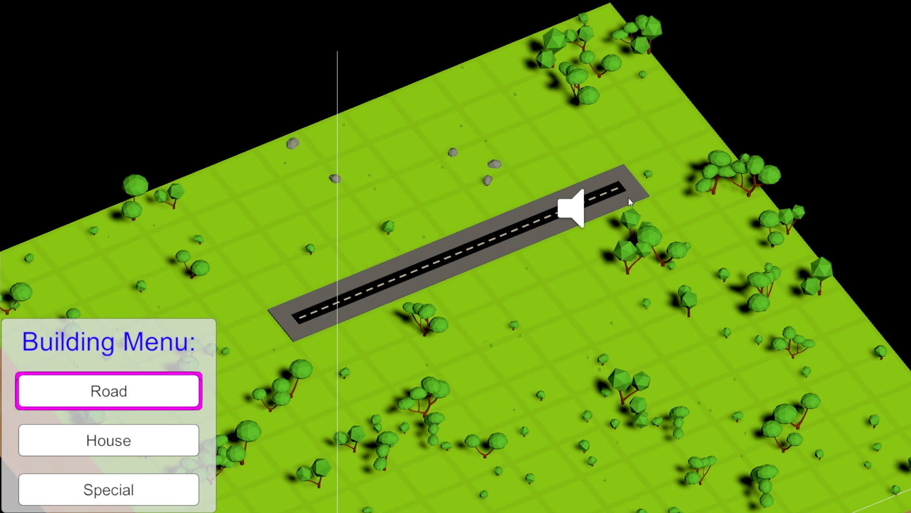
Draw a second road crossing the first, then pick House for the northern block
{"action": "left_click", "coordinate": [454, 138]}
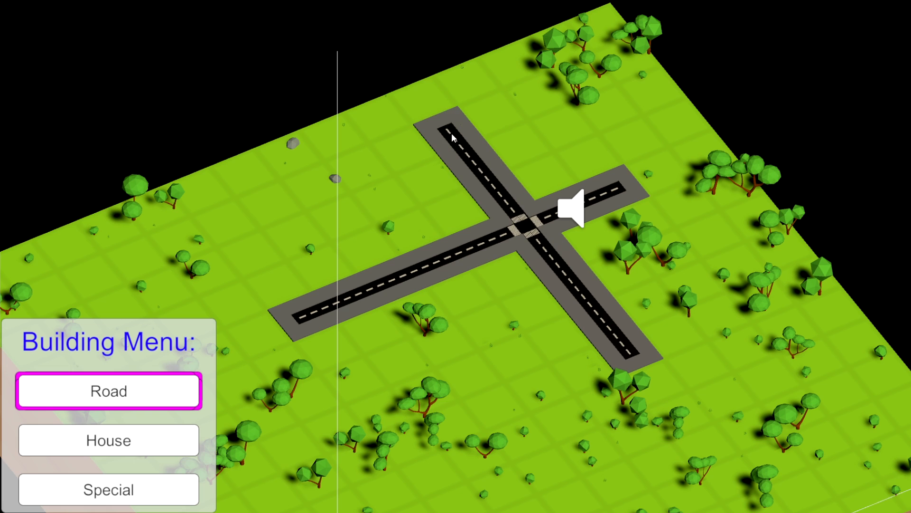
{"action": "left_click", "coordinate": [108, 440]}
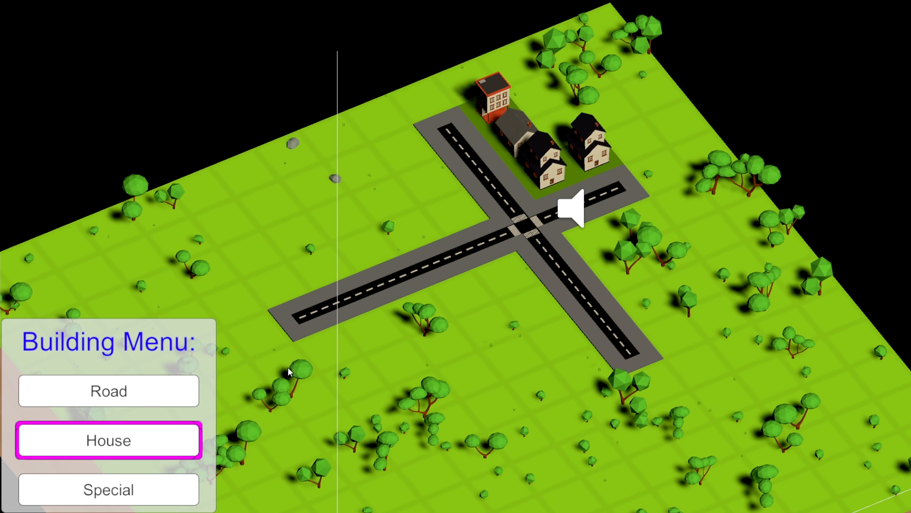
Place houses, cottages and a large beige house along the new west and south branches
{"action": "left_click", "coordinate": [108, 391]}
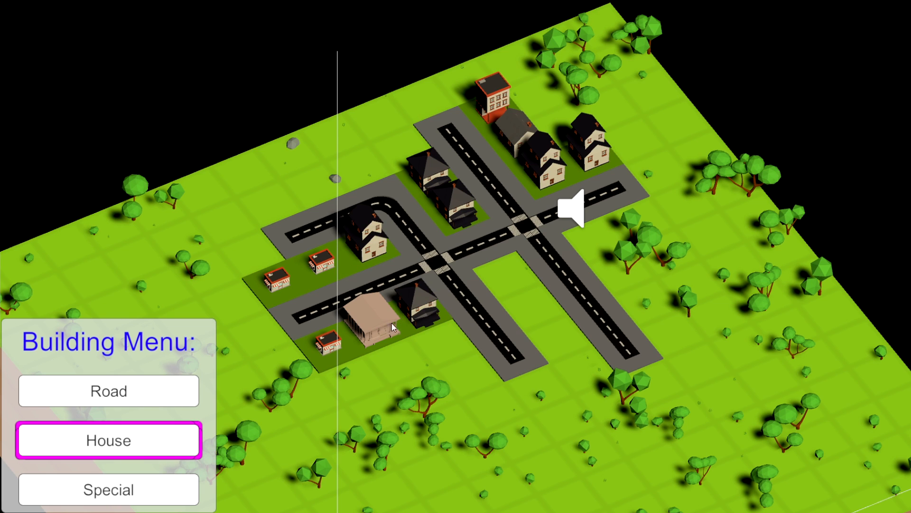
Draw a long road loop around the town's west and south sides plus an eastern road
{"action": "left_click", "coordinate": [108, 391]}
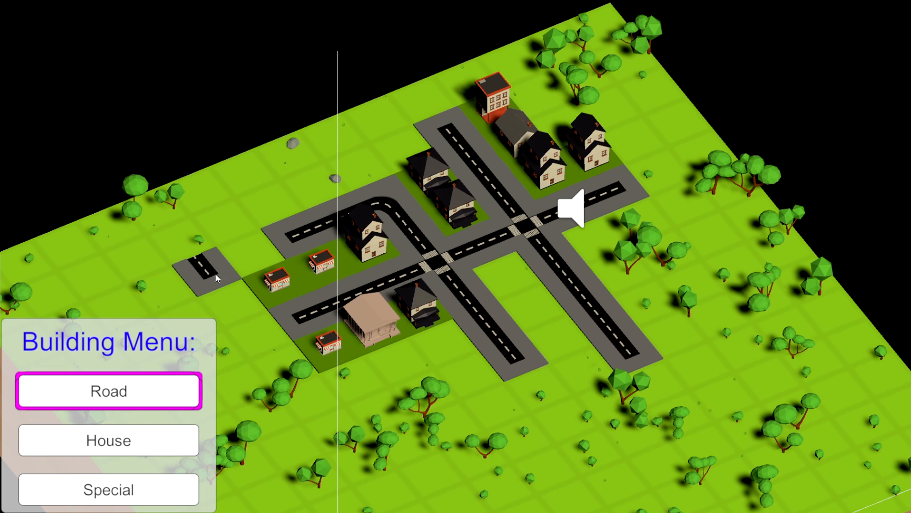
{"action": "left_click", "coordinate": [209, 274]}
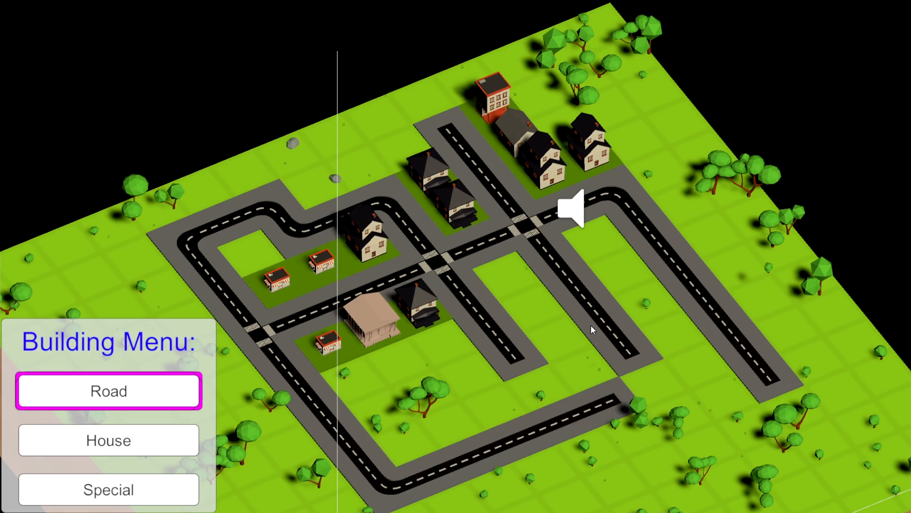
Draw an outer road loop around the southeast, joining the eastern road to the western loop
{"action": "scroll", "scroll_direction": "down", "scroll_amount": 3}
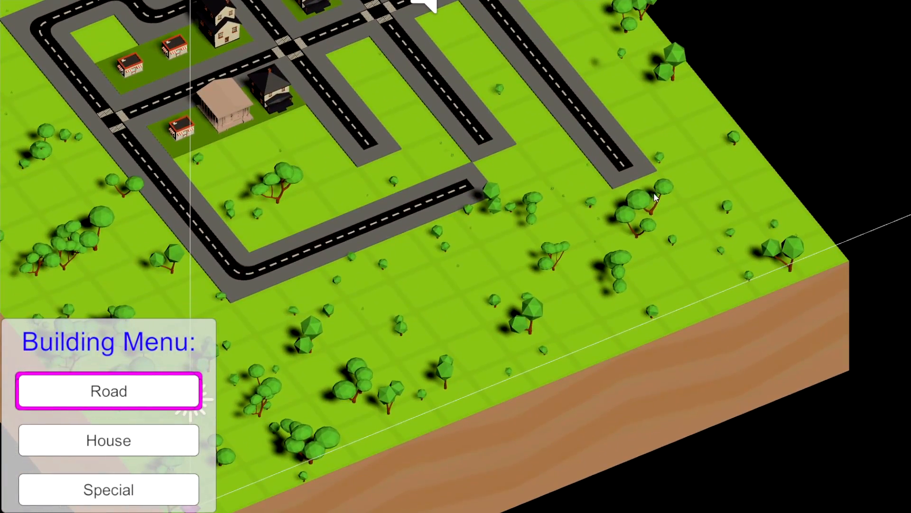
{"action": "left_click", "coordinate": [108, 440]}
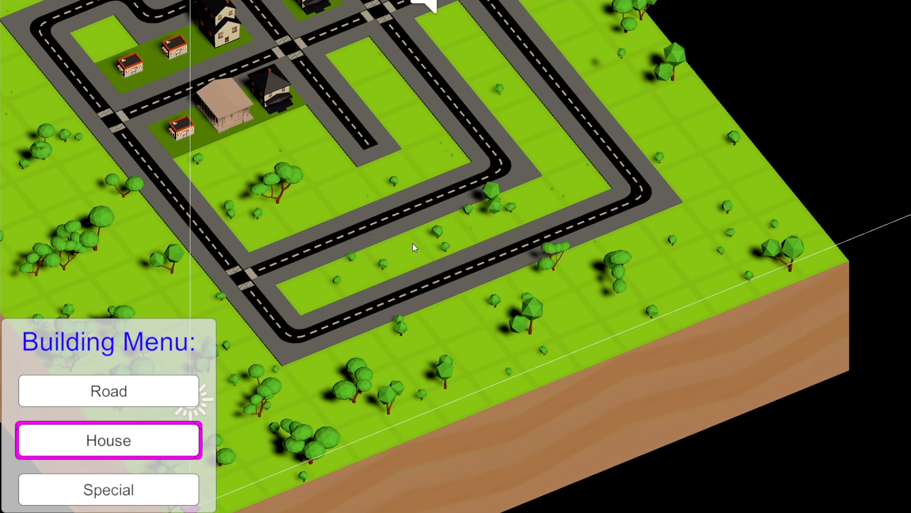
Fill the inner blocks with houses and link the dead-end street eastward with a short road
{"action": "left_click", "coordinate": [108, 489]}
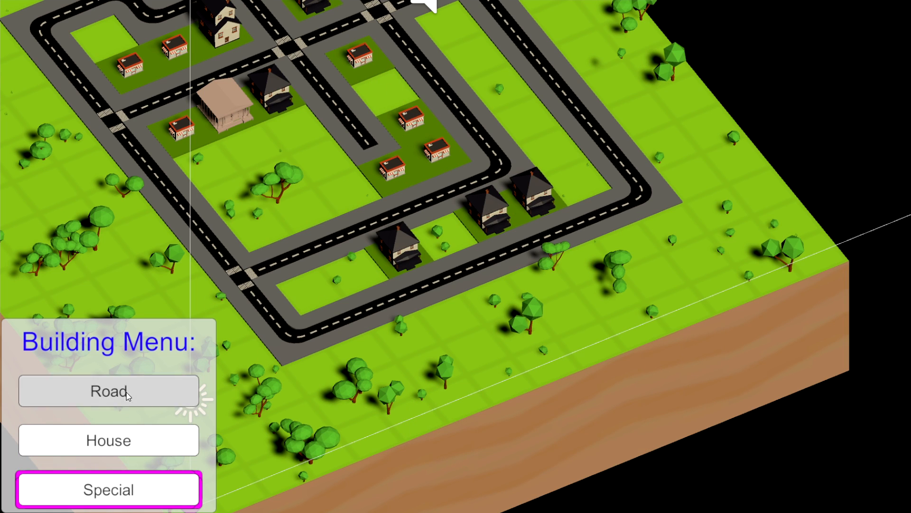
{"action": "left_click", "coordinate": [109, 440]}
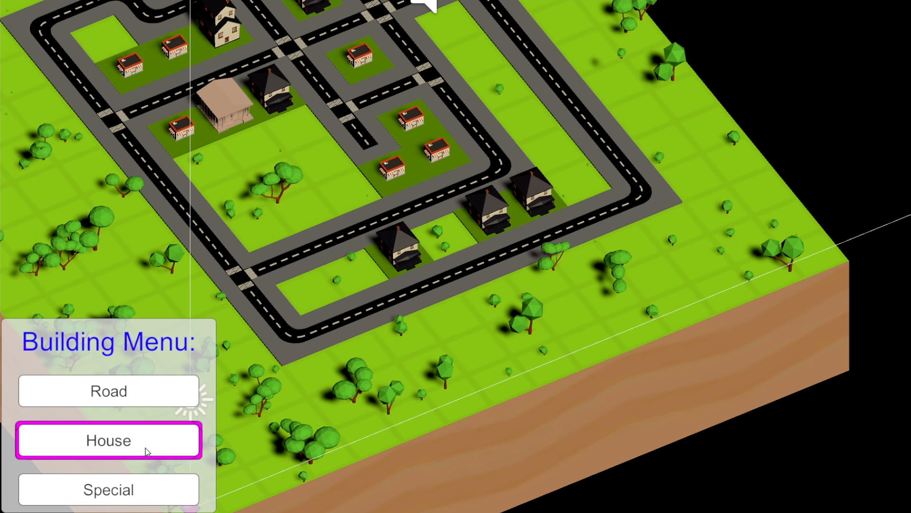